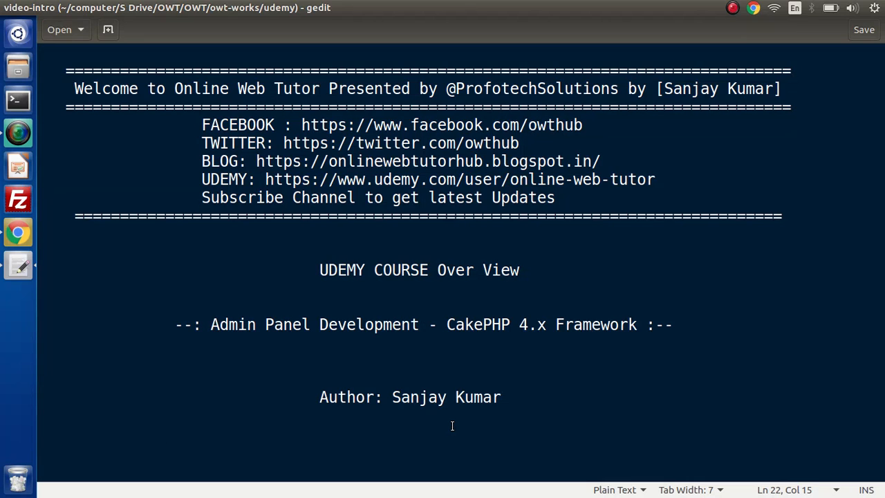
Search Udemy for 'cake 4 admin panel' courses.
click(165, 434)
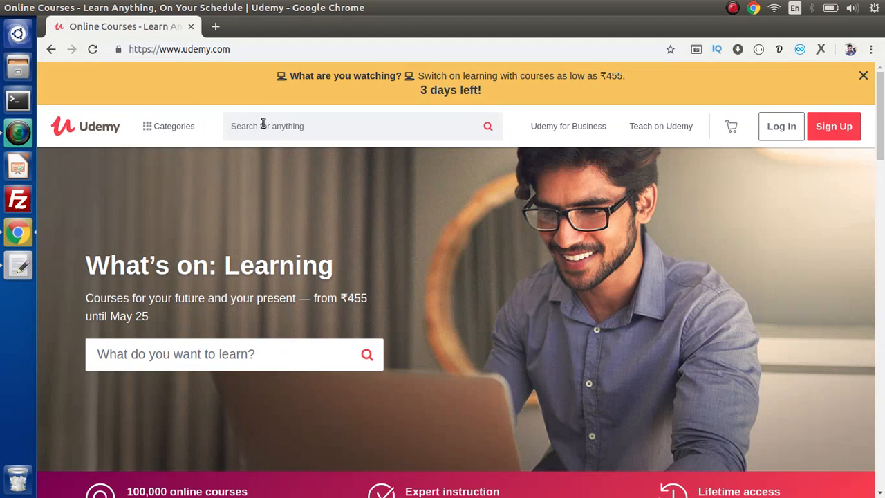
text(cake 4 admin)
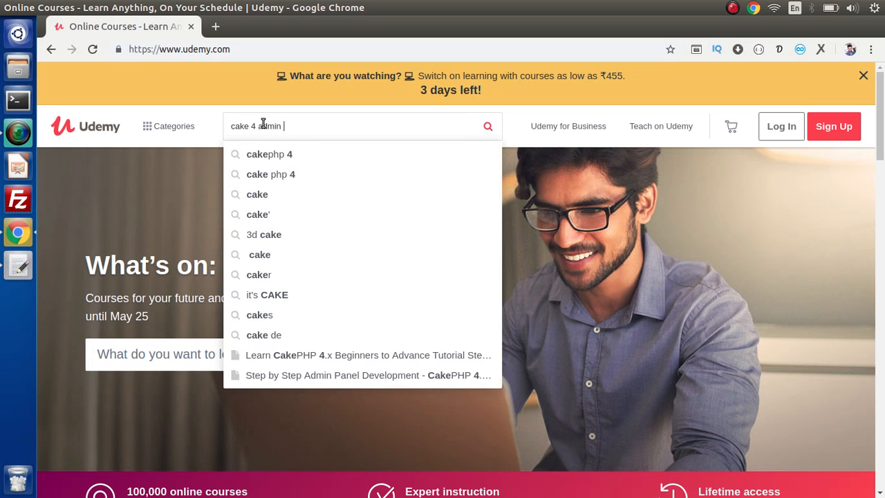
text(panel)
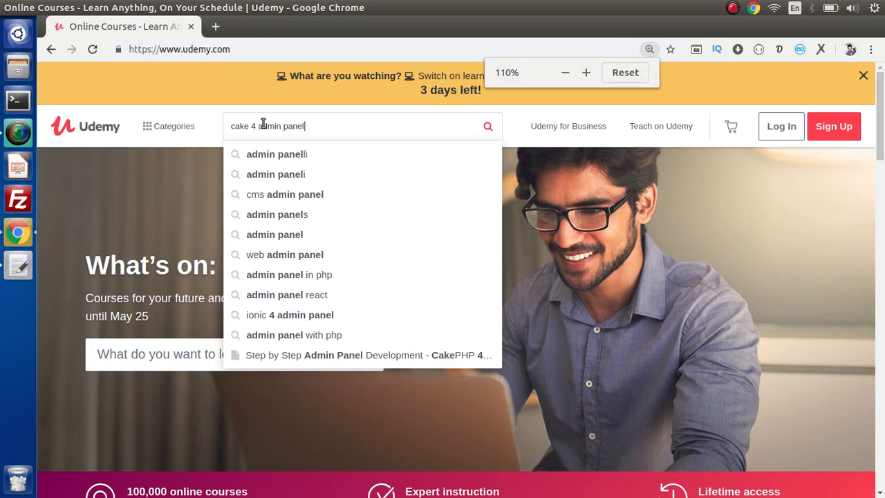
click(586, 71)
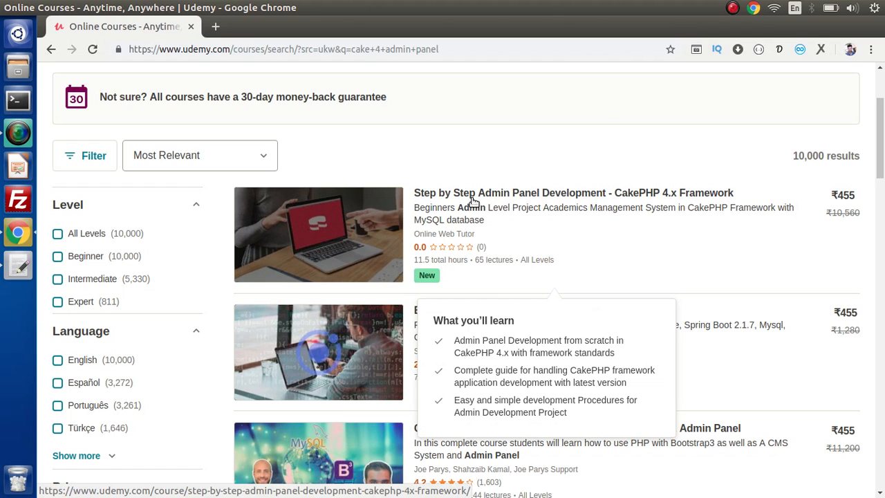
mouse_move(532, 197)
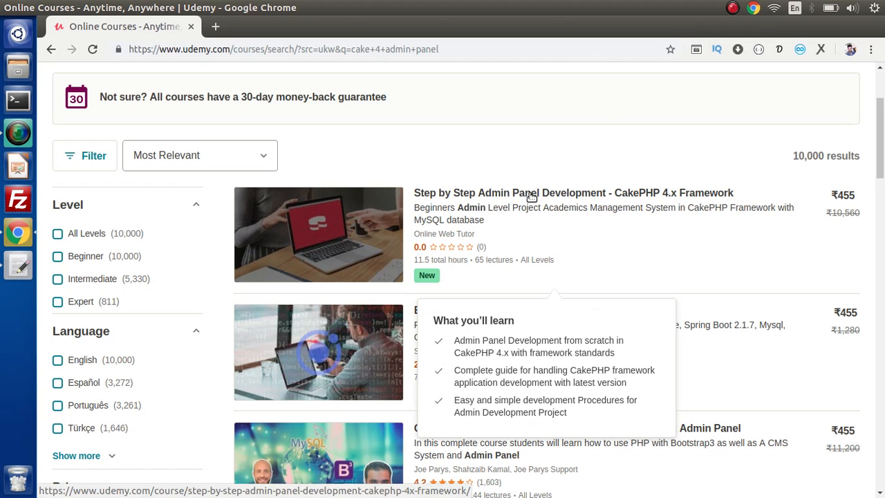
mouse_move(612, 223)
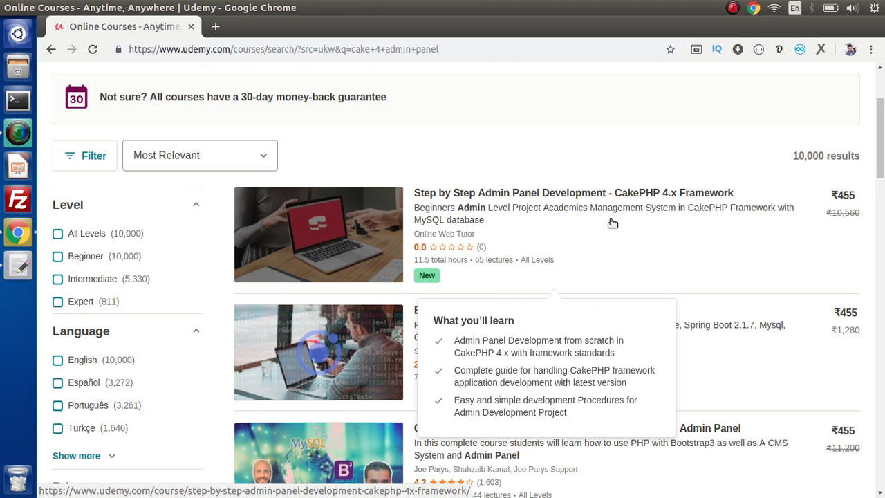
mouse_move(596, 197)
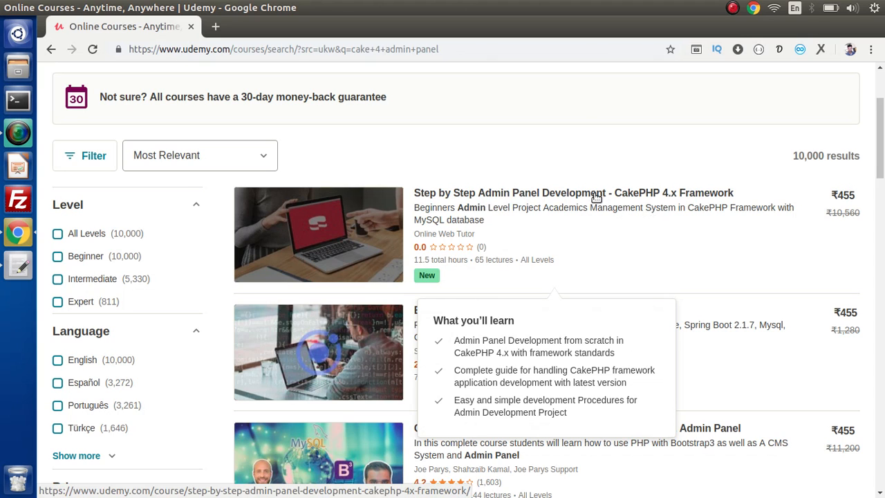
Open the 'Step by Step Admin Panel Development - CakePHP 4.x Framework' result.
click(573, 193)
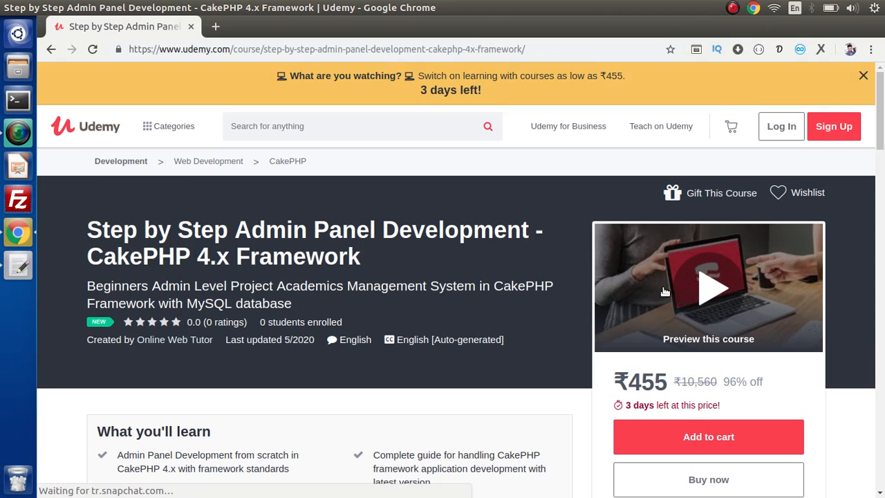
mouse_move(685, 316)
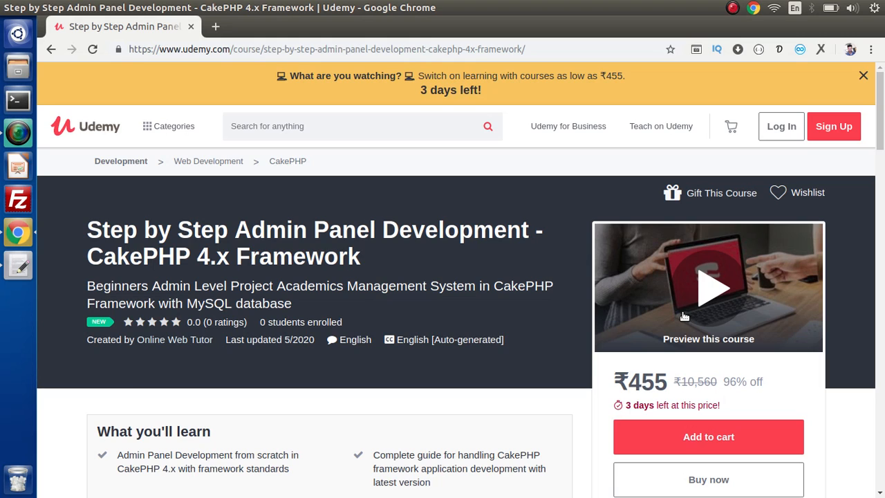
Collapse 'Project Setup & Course Overview' and reveal the 2 hidden curriculum sections.
scroll(down, 3)
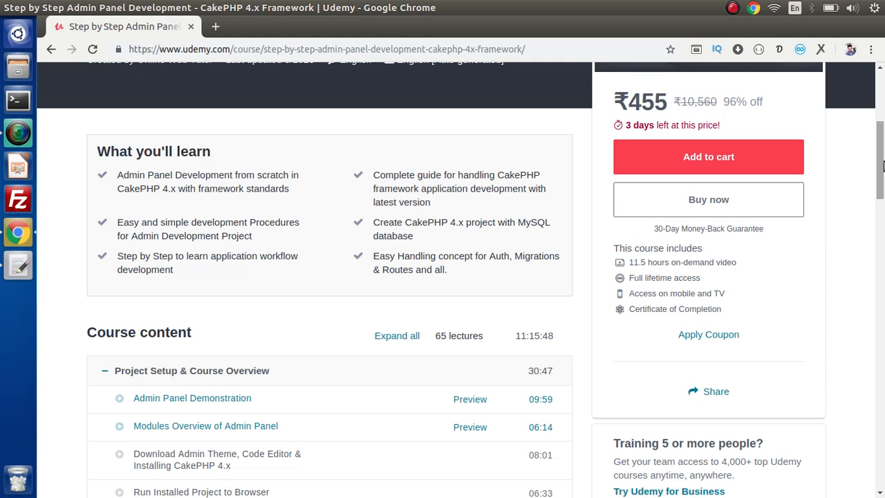
scroll(down, 3)
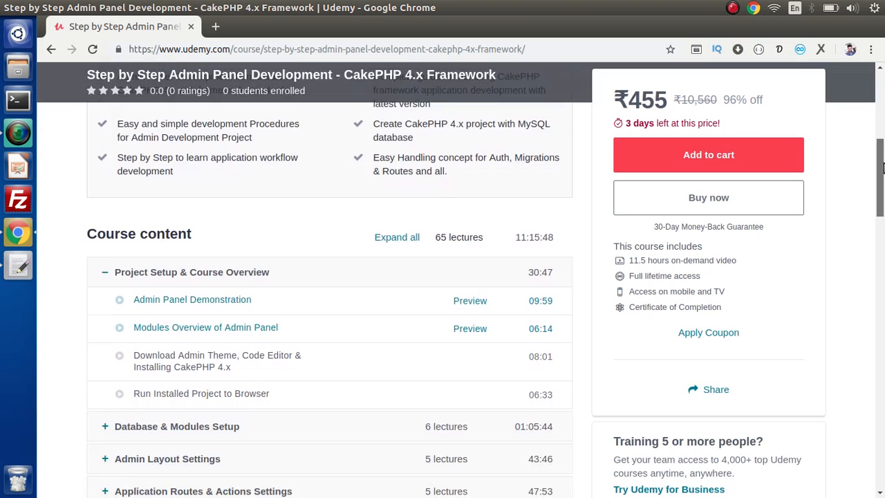
scroll(down, 3)
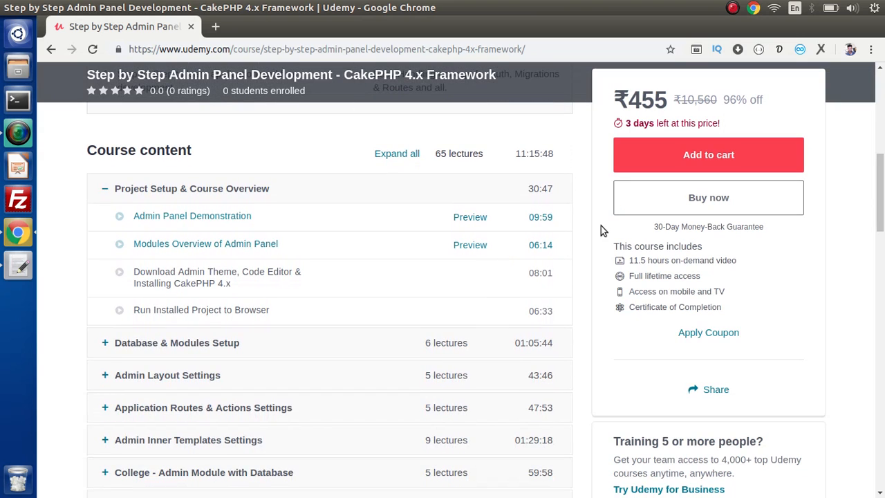
mouse_move(491, 183)
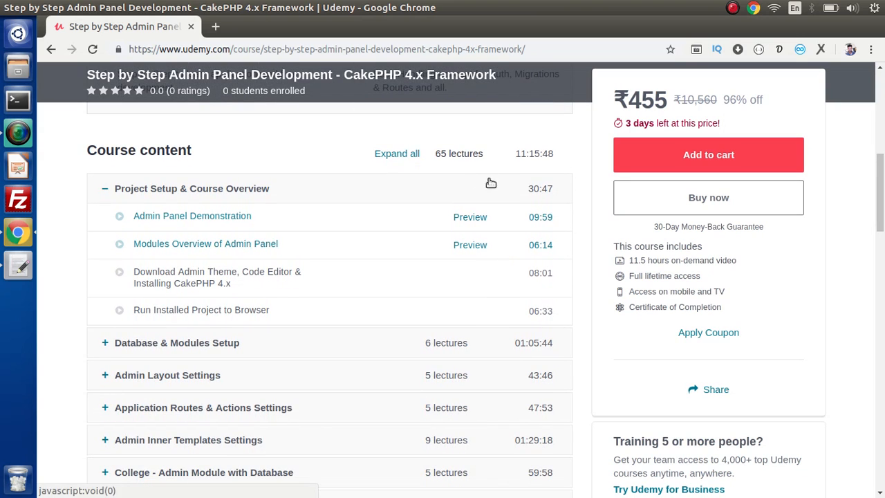
mouse_move(448, 166)
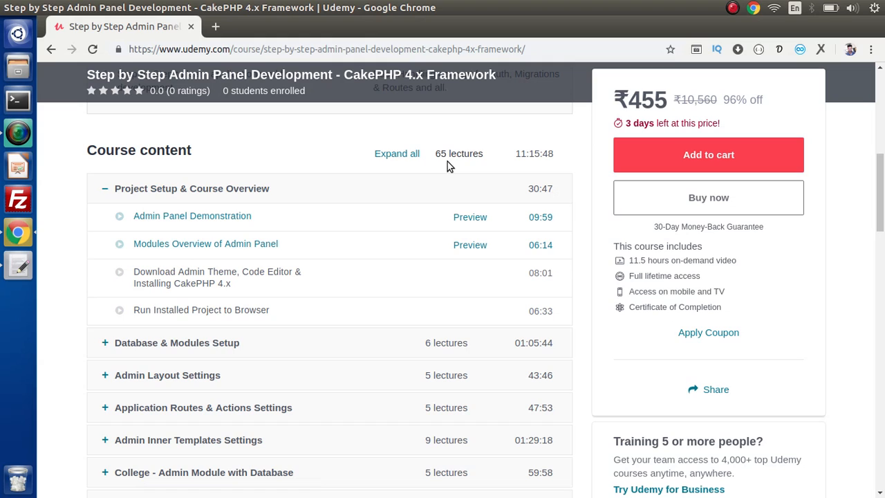
mouse_move(503, 169)
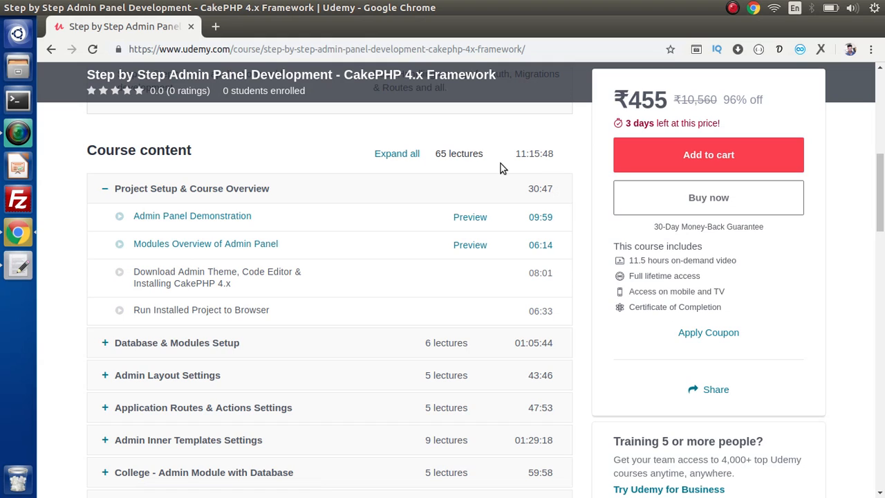
mouse_move(525, 164)
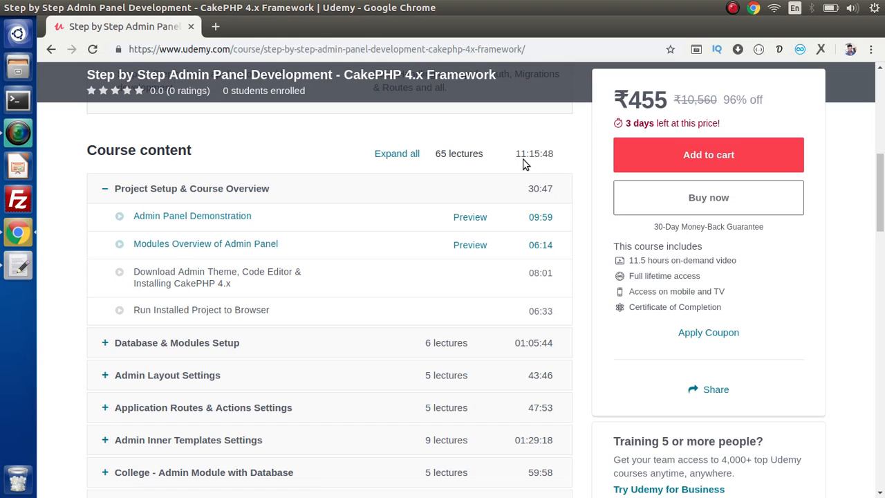
mouse_move(255, 188)
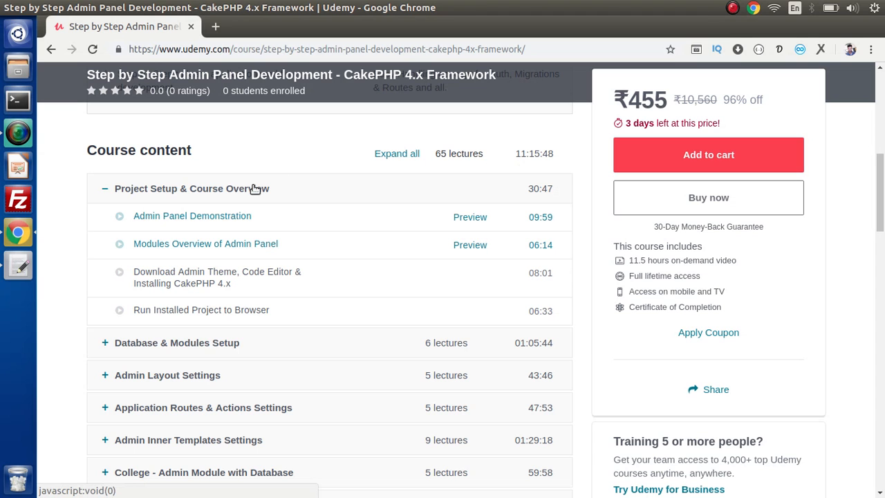
click(191, 188)
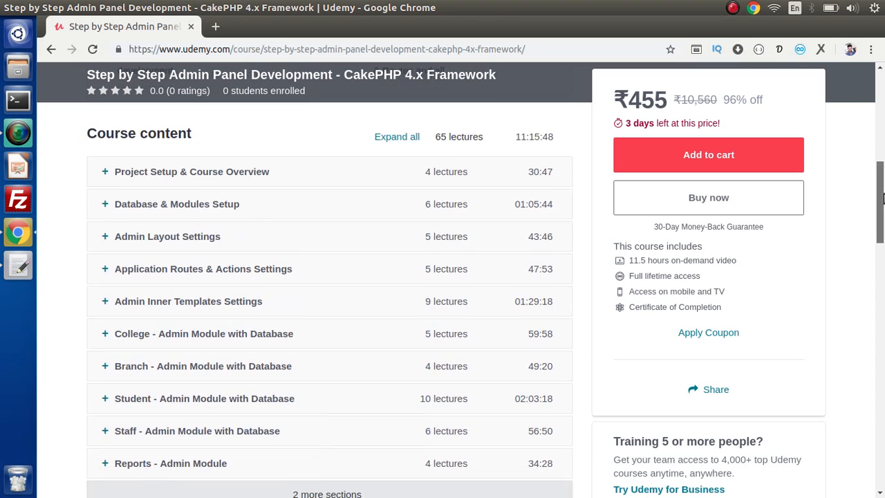
scroll(down, 3)
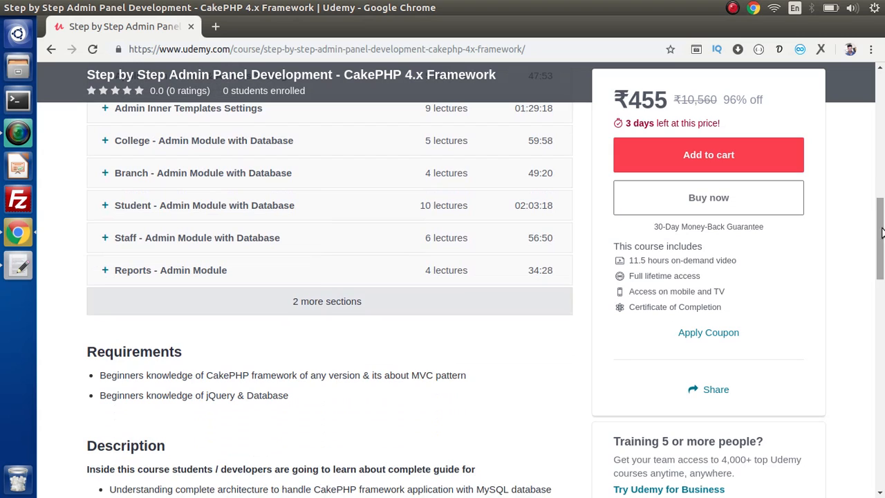
click(326, 301)
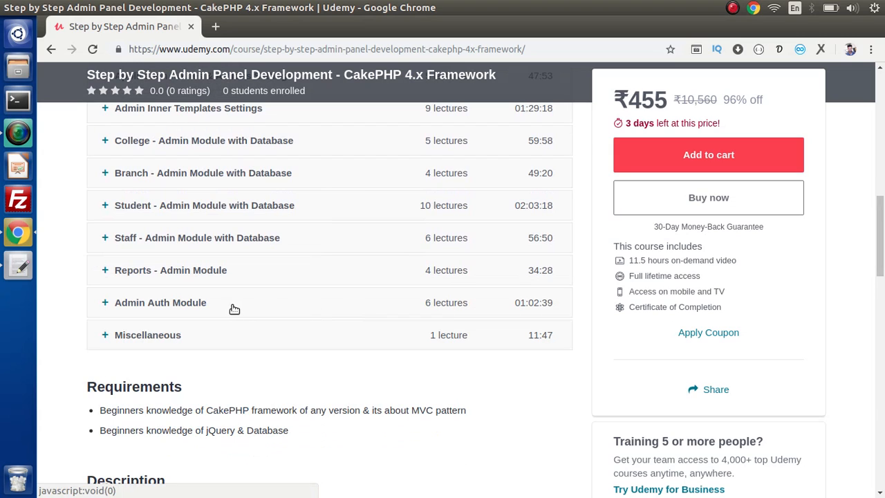
mouse_move(185, 312)
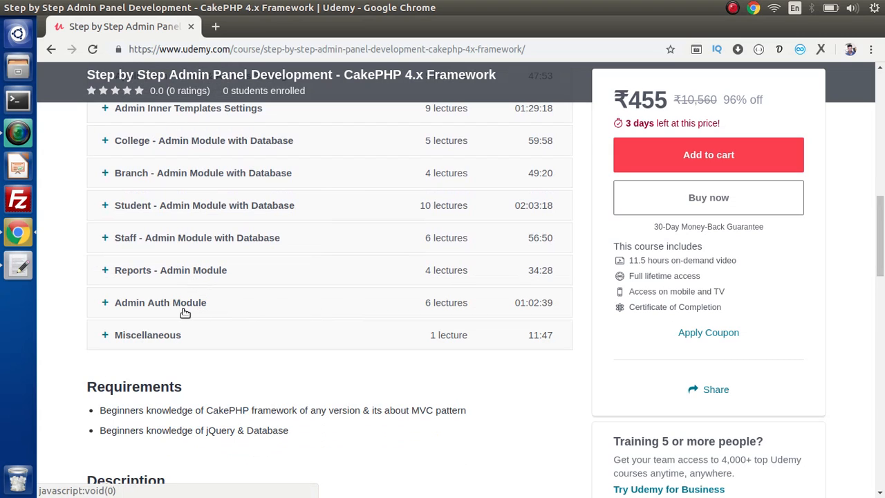
mouse_move(264, 344)
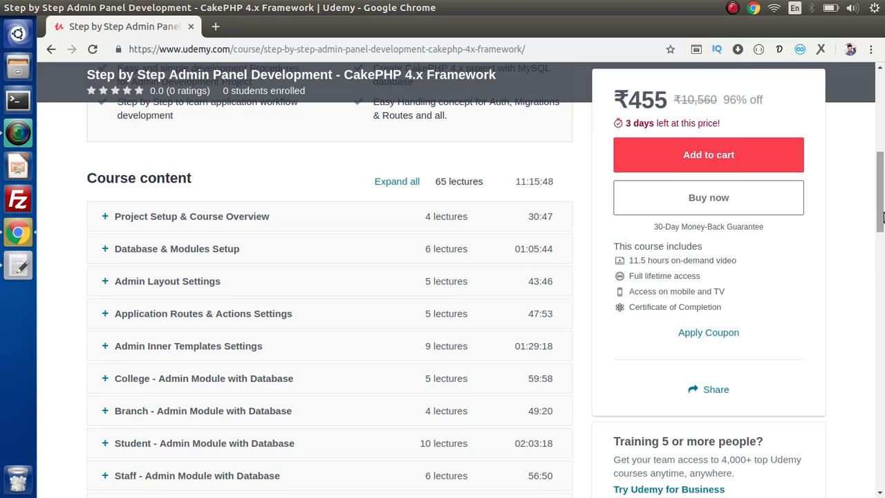
mouse_move(390, 265)
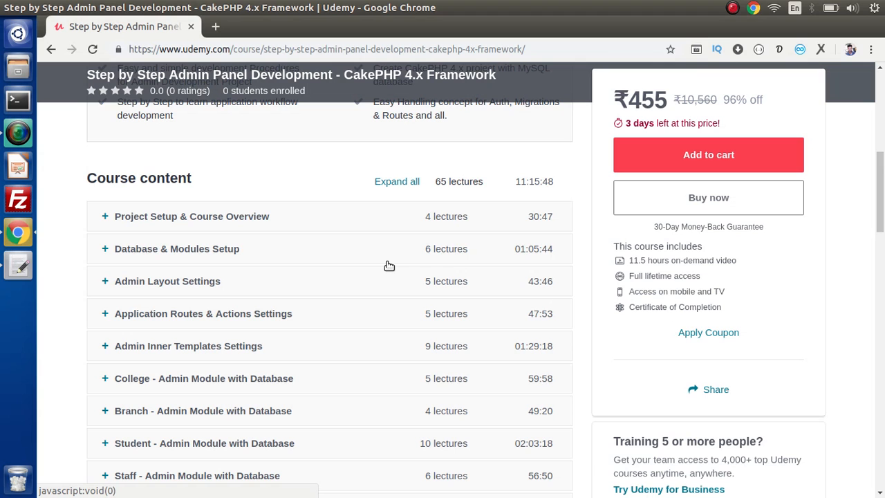
Scroll the curriculum past Database & Modules Setup and Admin Auth Module to Miscellaneous.
scroll(down, 3)
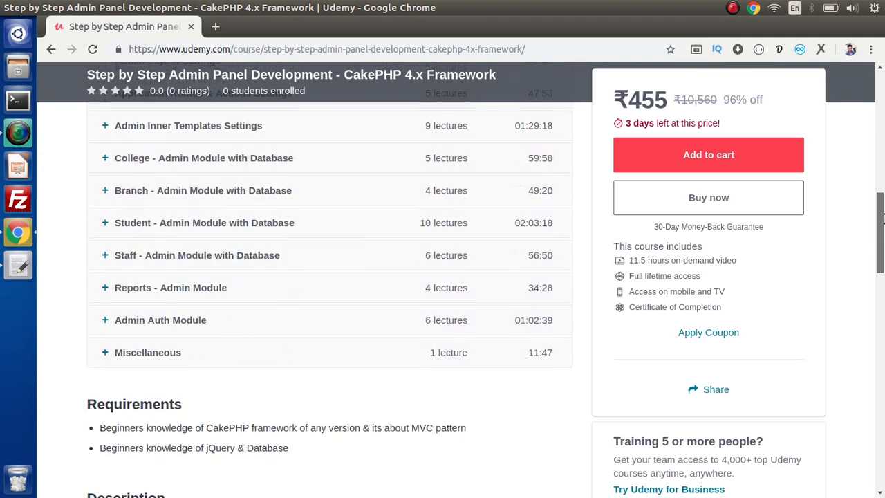
scroll(down, 3)
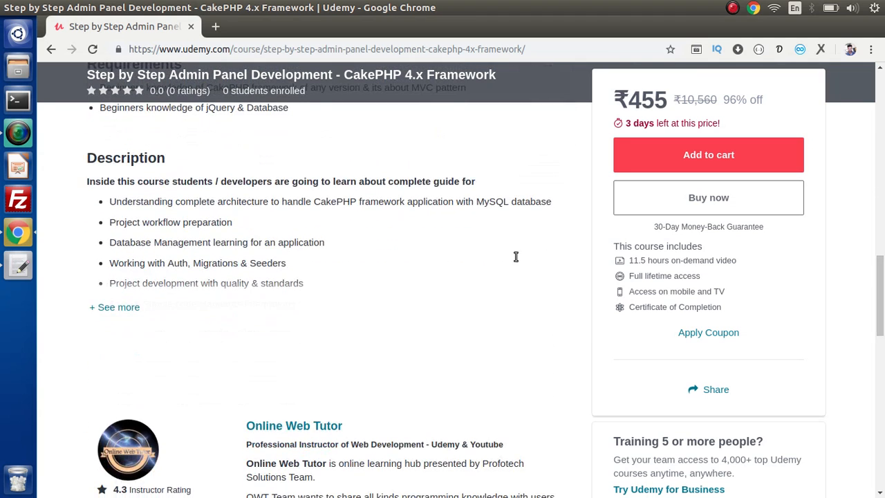
click(114, 307)
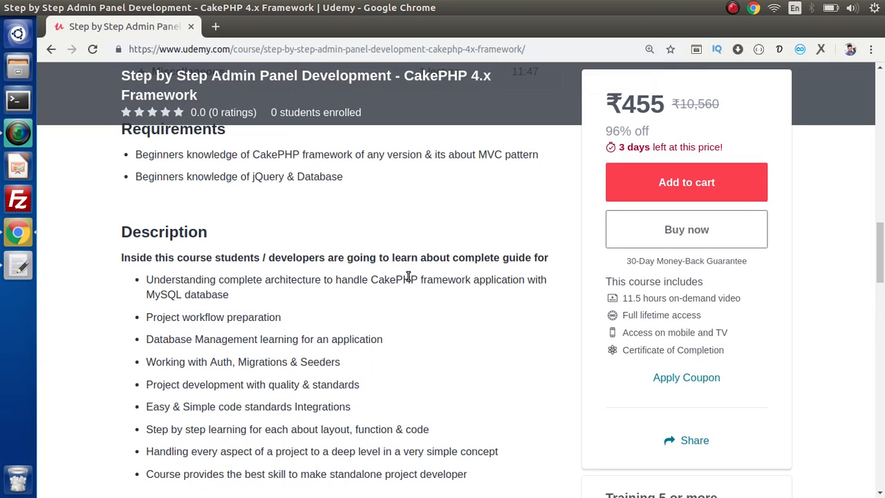
mouse_move(312, 332)
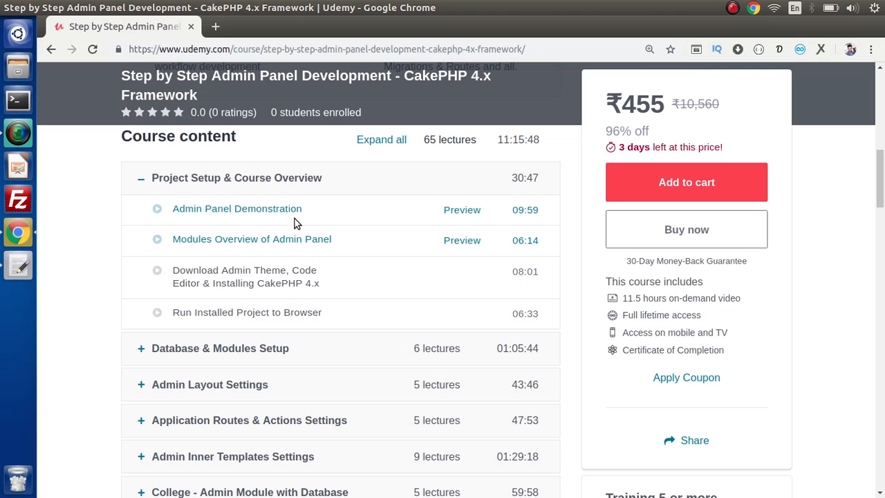
mouse_move(277, 268)
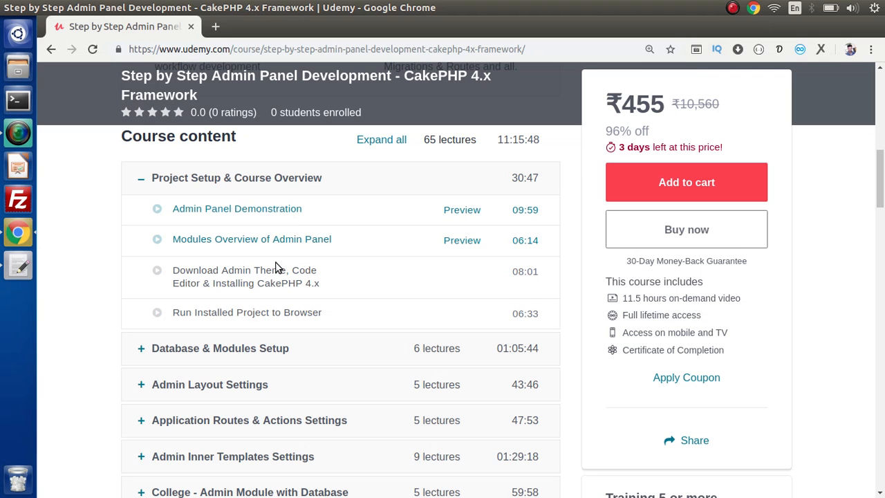
scroll(down, 3)
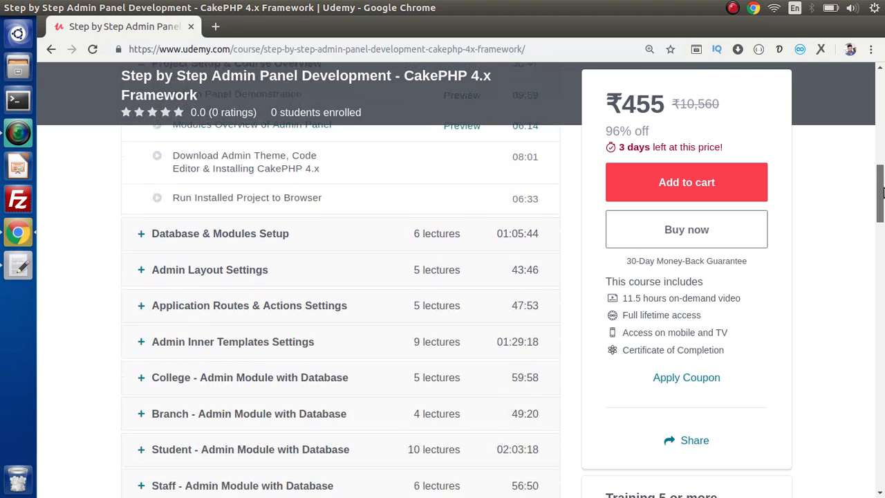
scroll(down, 3)
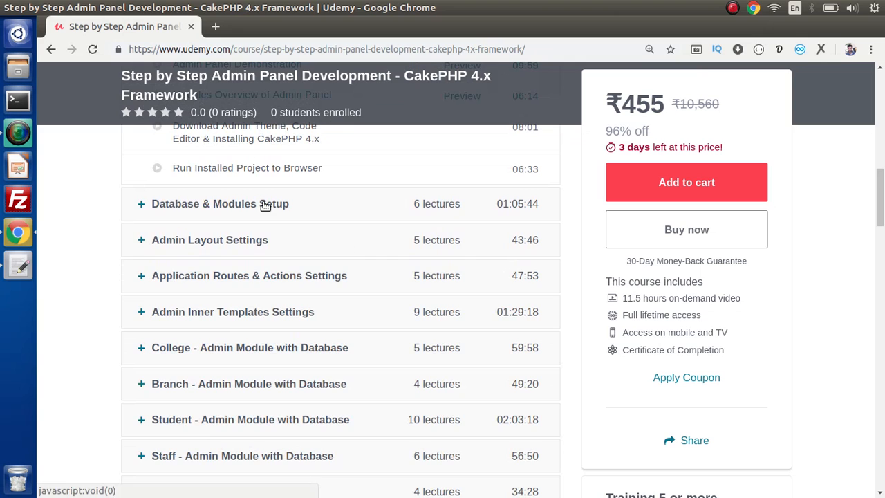
click(204, 204)
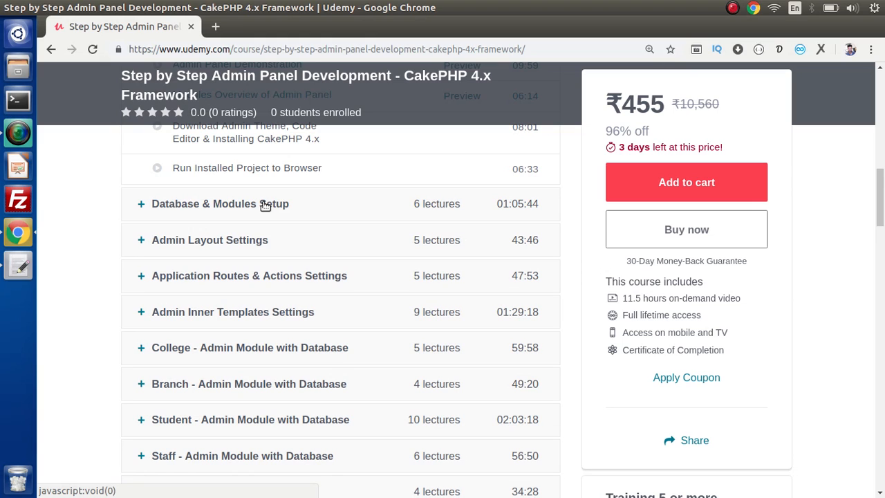
mouse_move(263, 240)
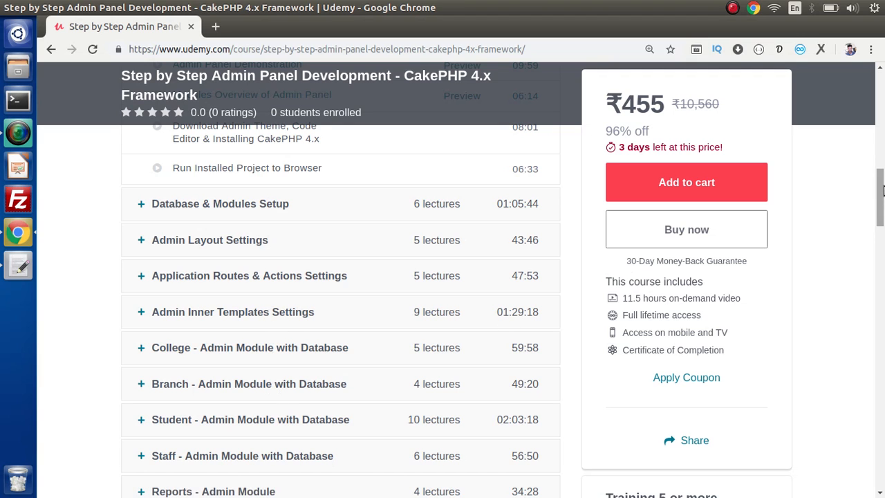
scroll(down, 3)
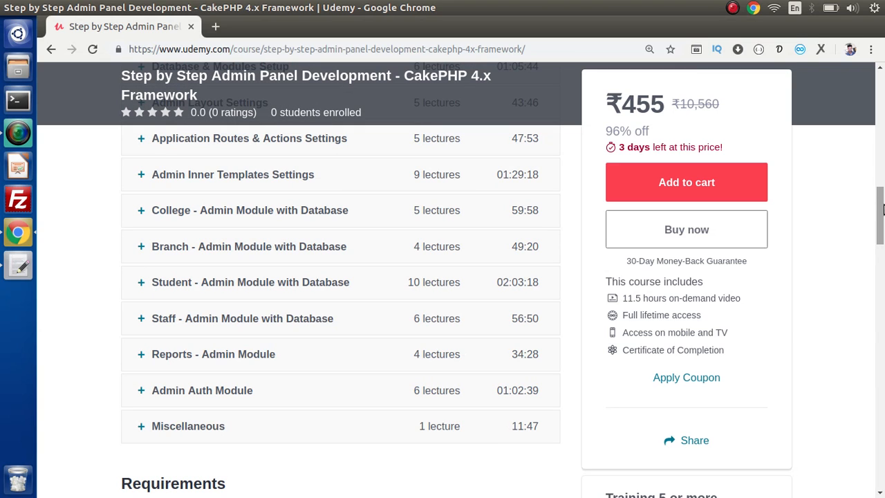
Scroll down to the course Description's bullet list of topics.
scroll(down, 3)
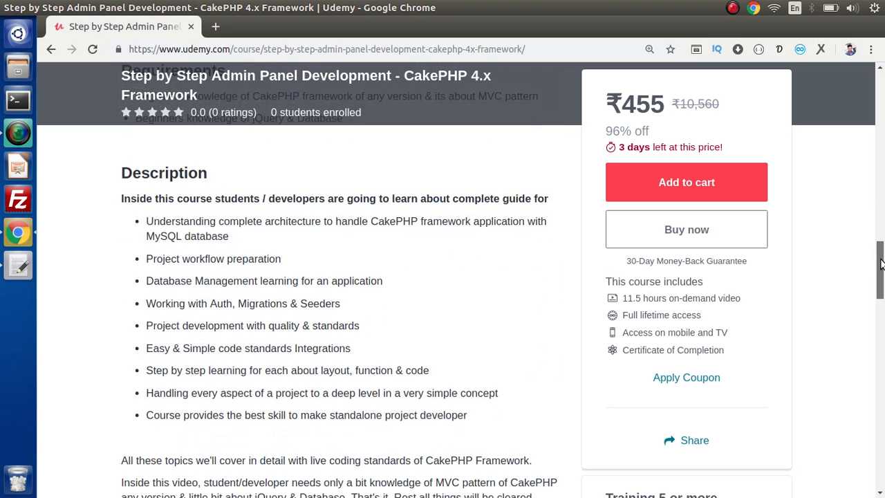
scroll(down, 3)
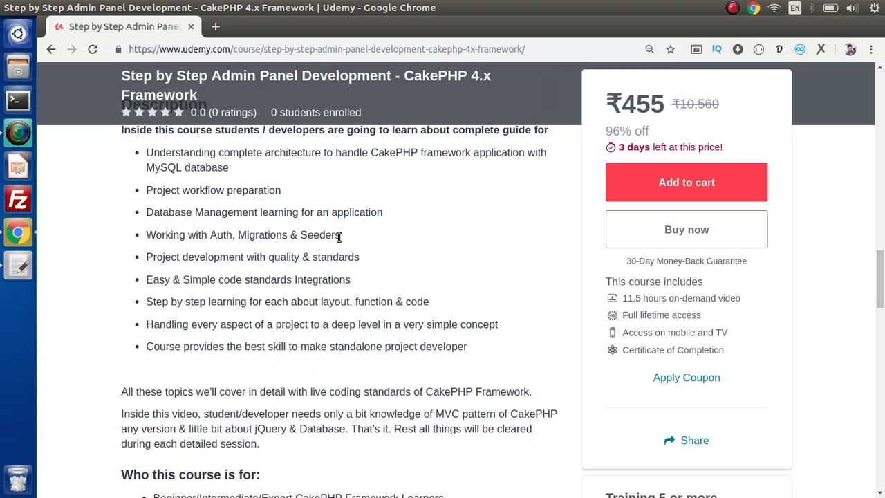
mouse_move(377, 231)
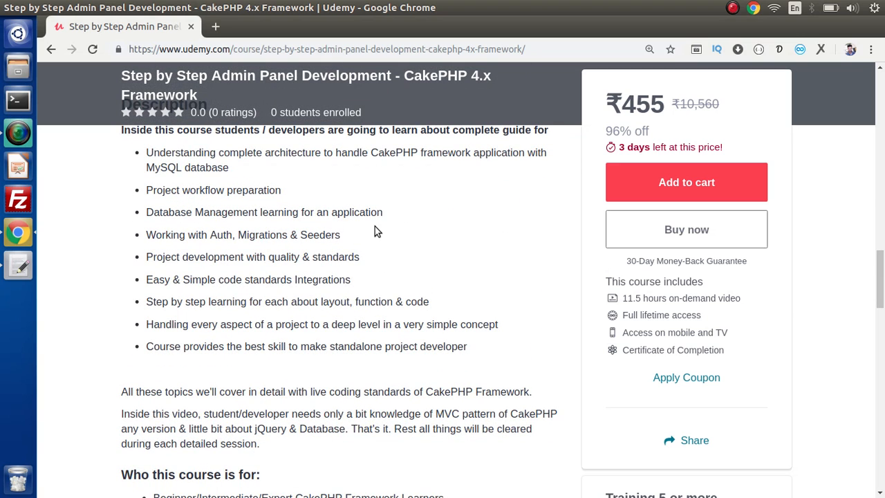
mouse_move(215, 250)
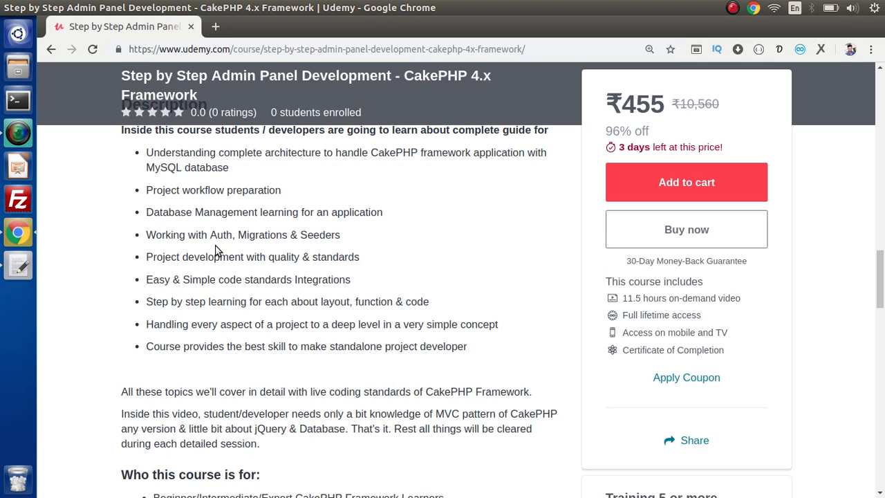
mouse_move(305, 241)
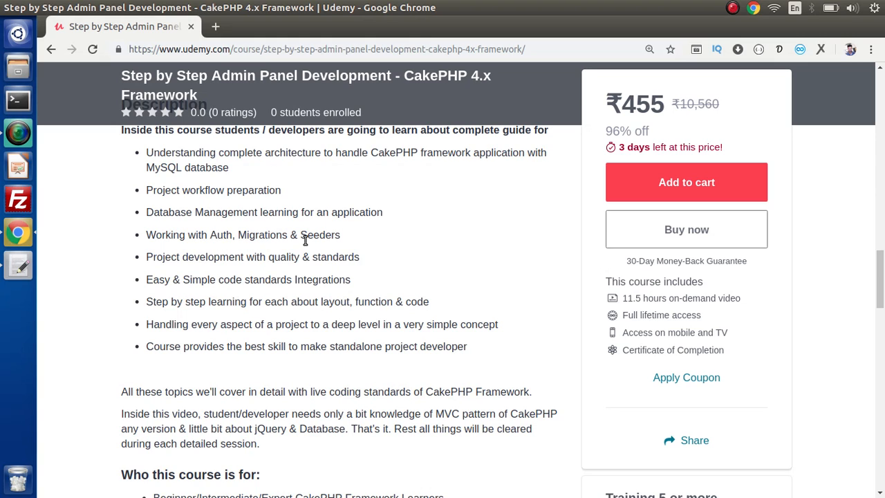
mouse_move(407, 275)
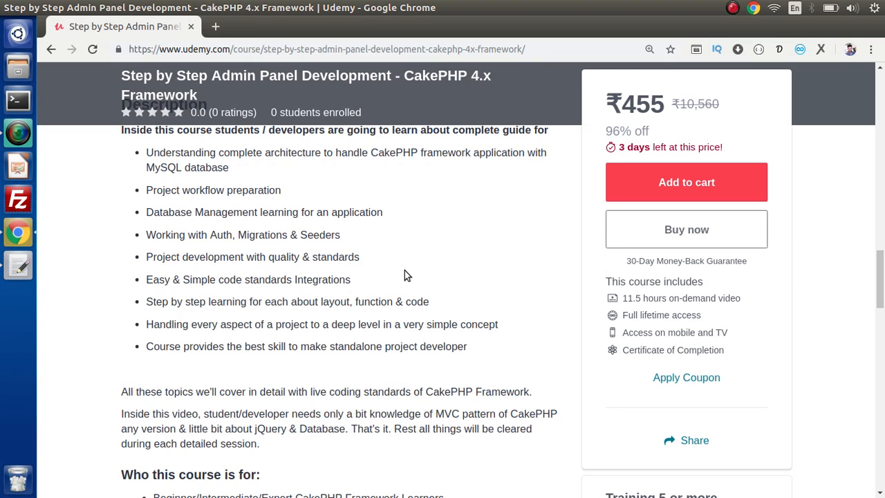
mouse_move(334, 156)
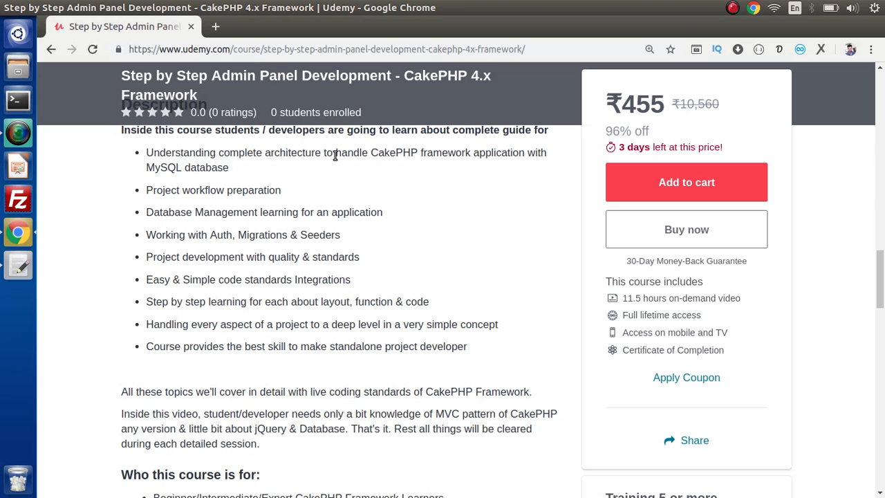
mouse_move(215, 26)
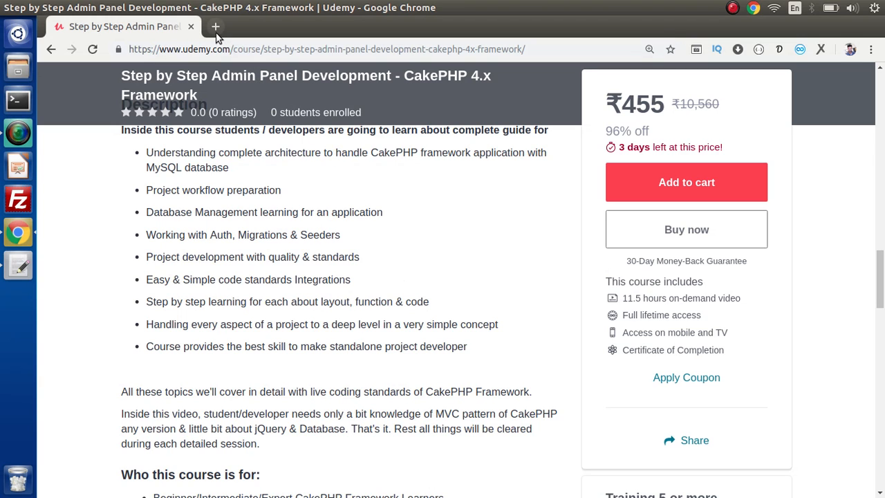
Open a new browser tab, then return to the admin panel course tab.
click(215, 27)
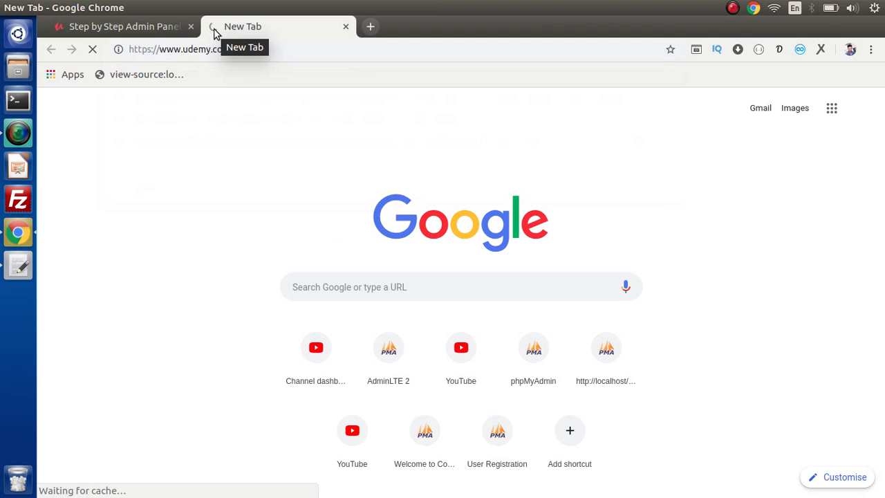
click(118, 26)
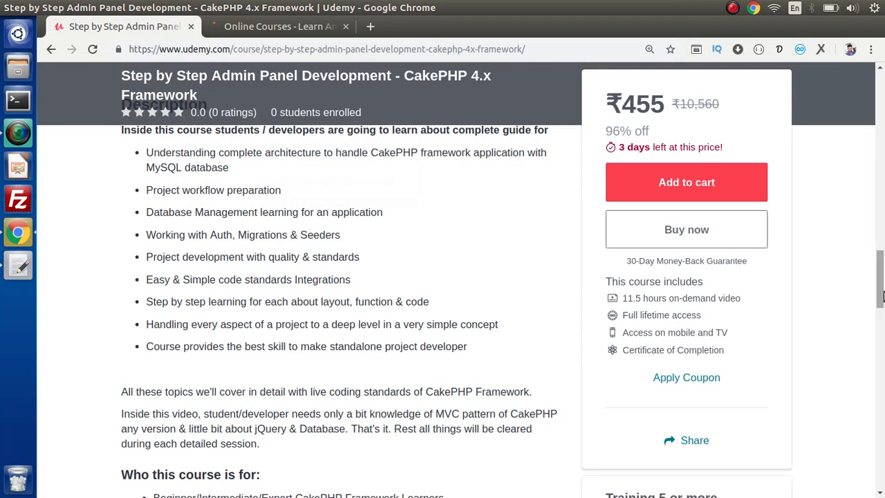
scroll(up, 3)
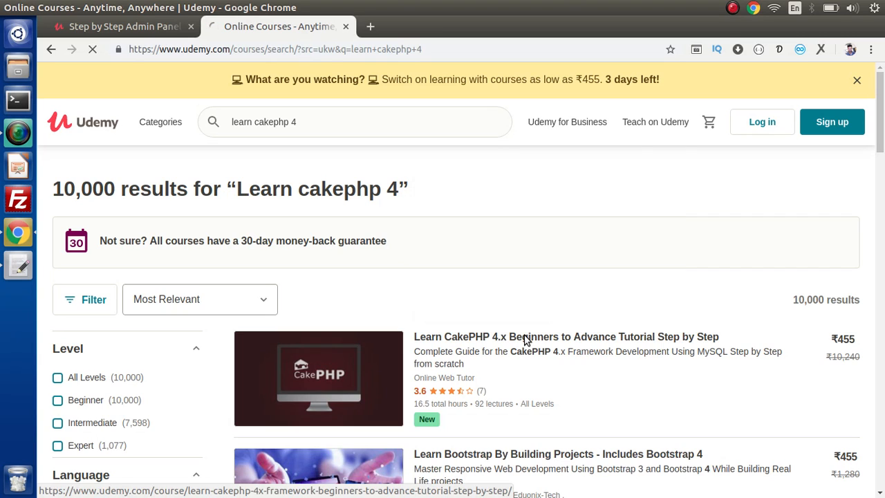
Open the Learn CakePHP 4.x Beginners course and compare it with the admin panel course.
click(566, 337)
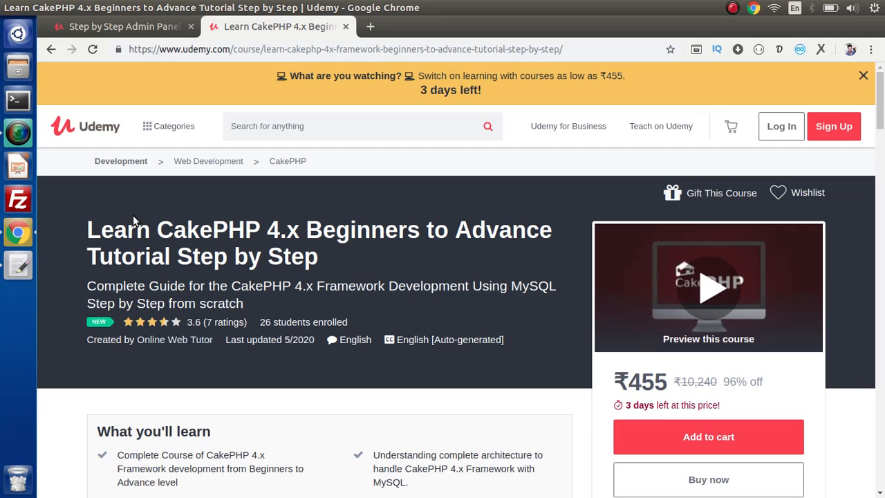
mouse_move(265, 292)
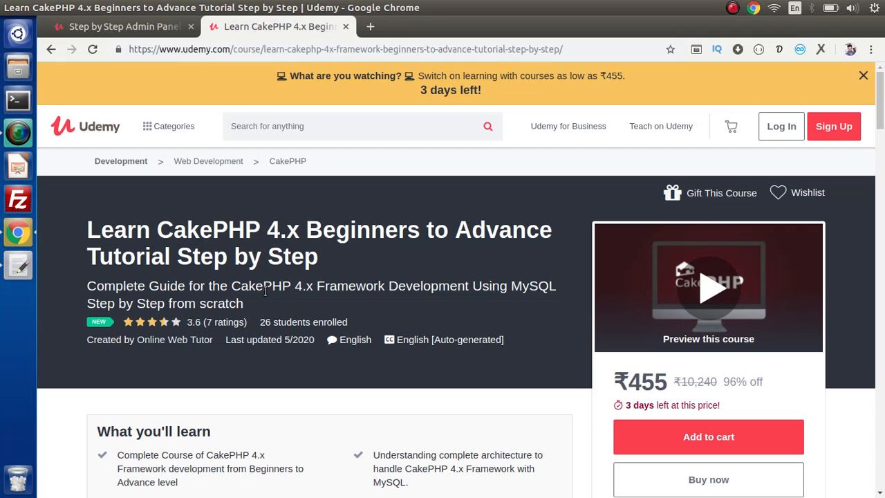
mouse_move(311, 280)
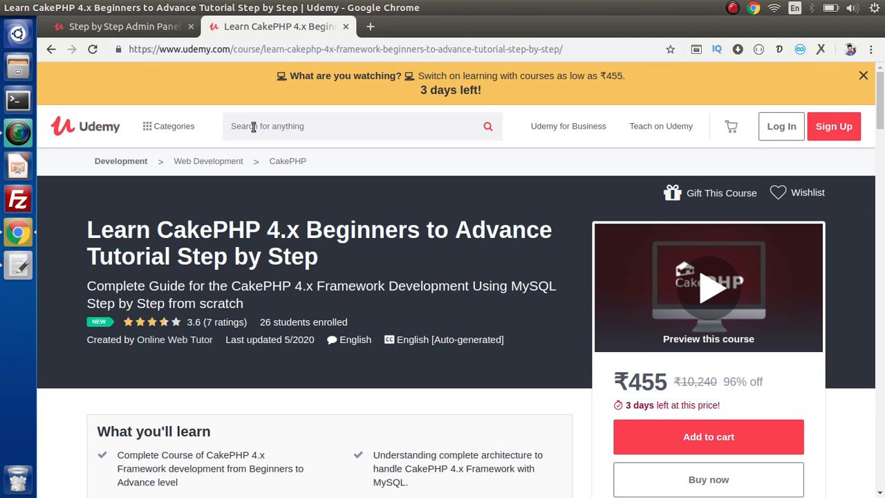
click(121, 26)
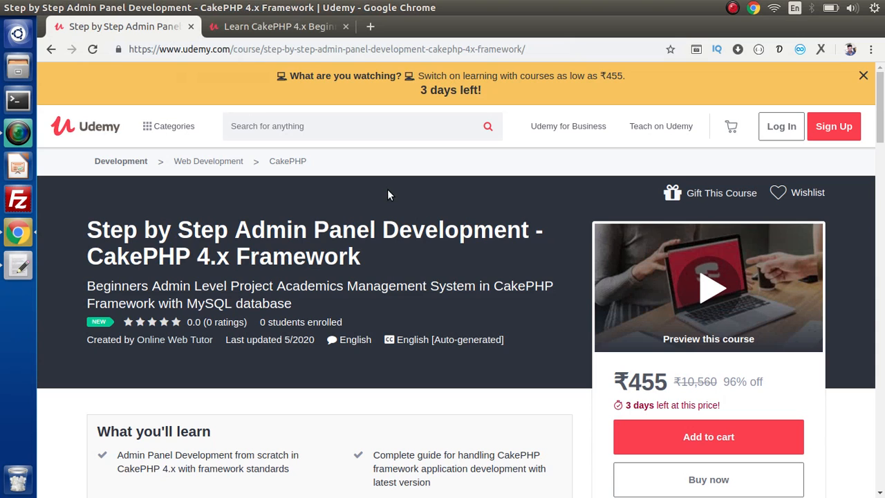
click(276, 26)
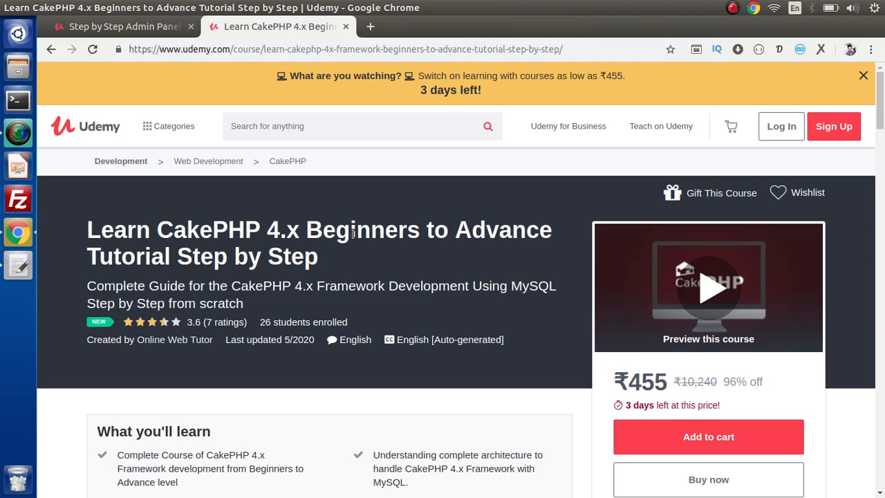
mouse_move(374, 270)
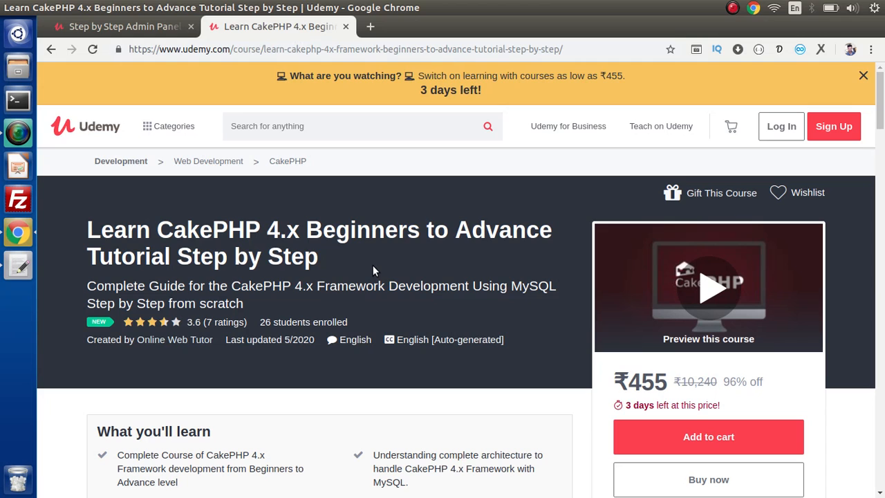
click(118, 27)
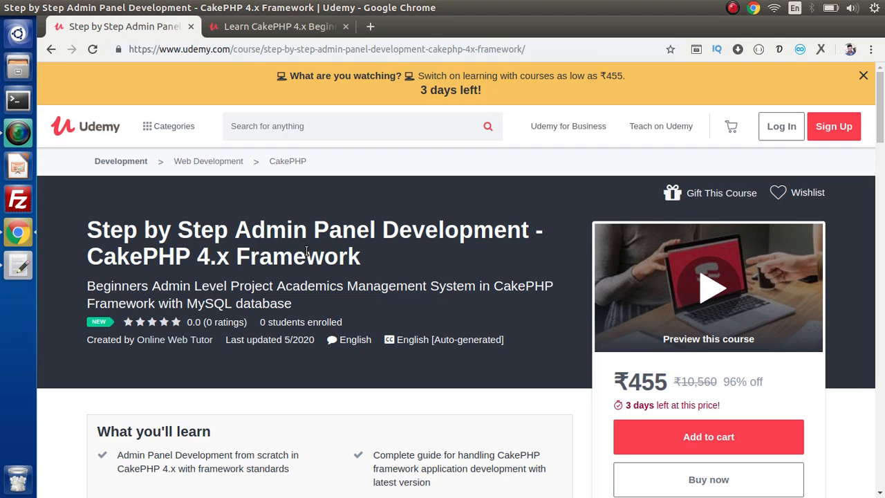
Scroll the admin panel course page to its What you'll learn list.
scroll(down, 3)
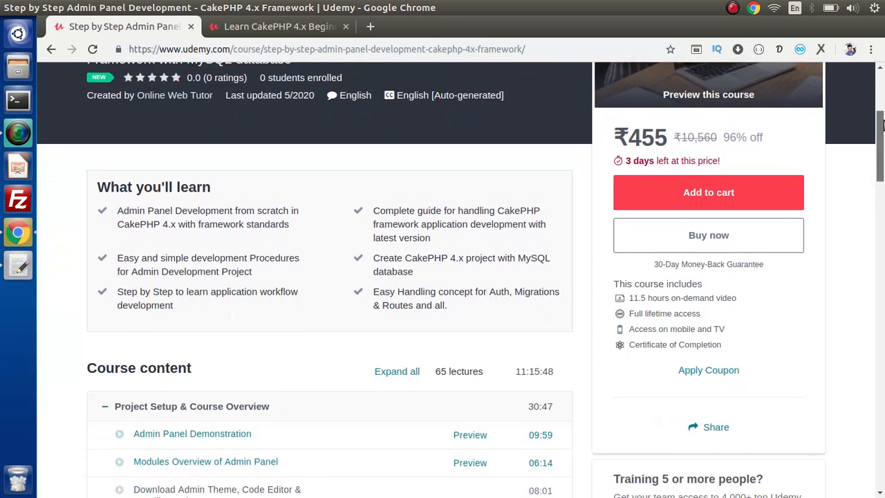
scroll(down, 3)
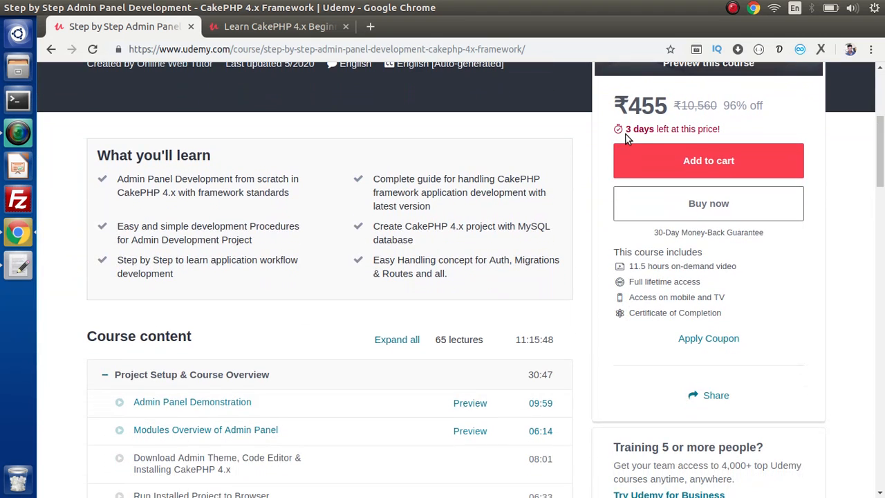
mouse_move(453, 182)
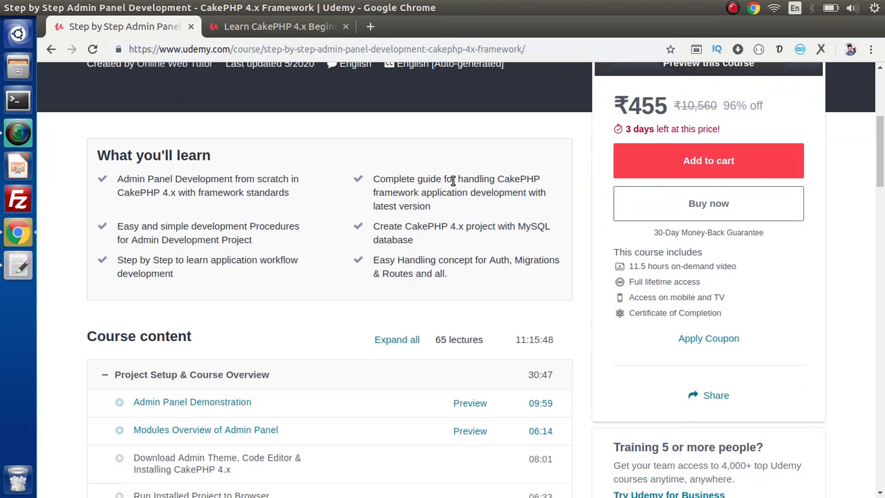
mouse_move(194, 227)
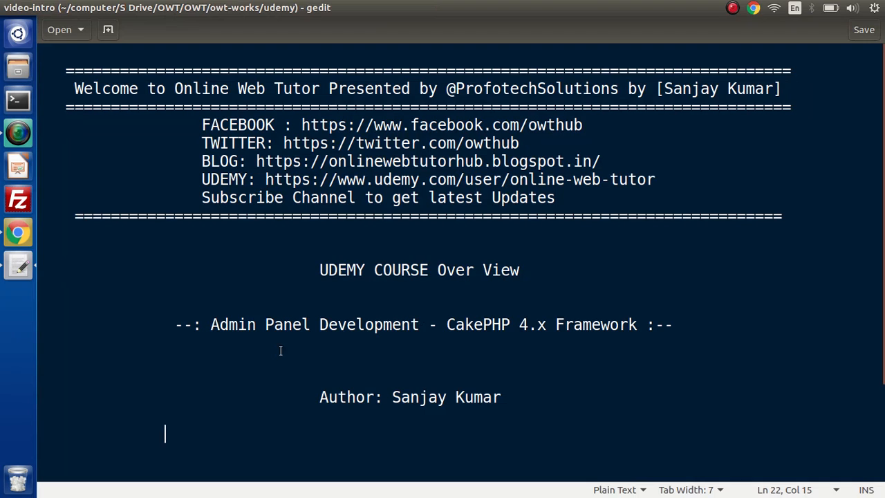
mouse_move(288, 412)
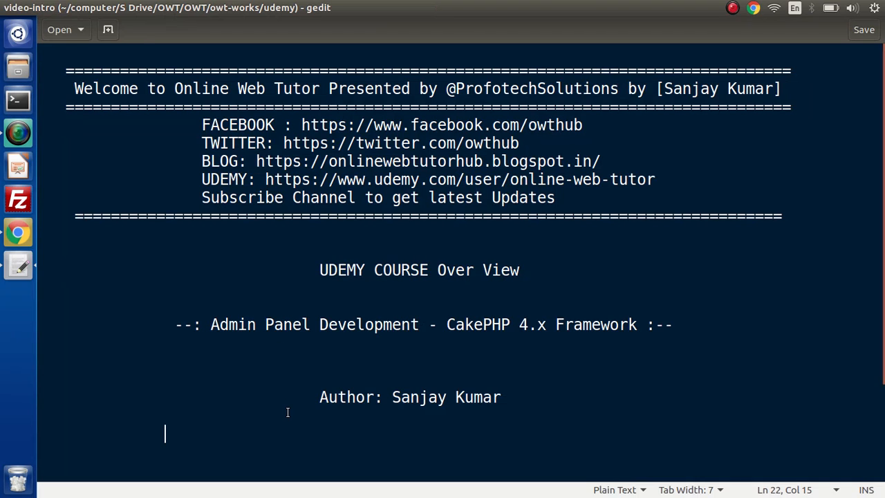